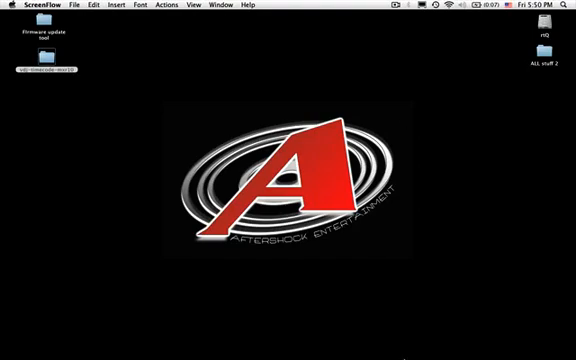
mouse_move(288, 358)
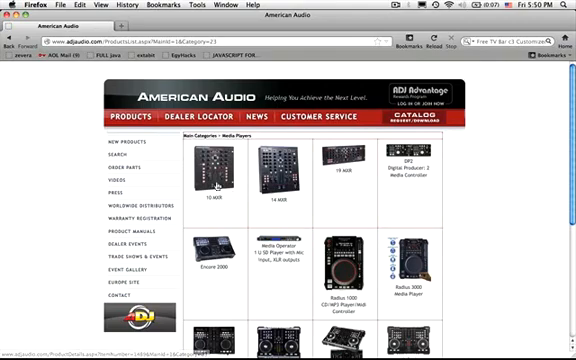
- Show the 10-MXR product page and scroll to its details and Related Items downloads
click(208, 180)
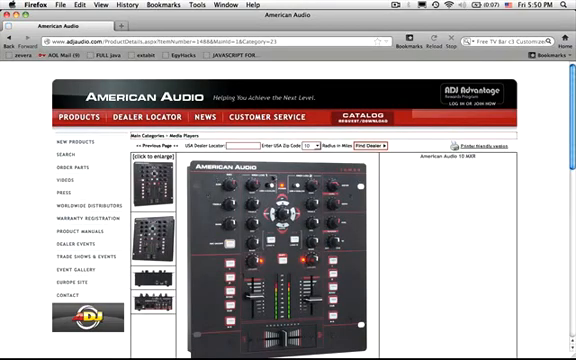
scroll(down, 3)
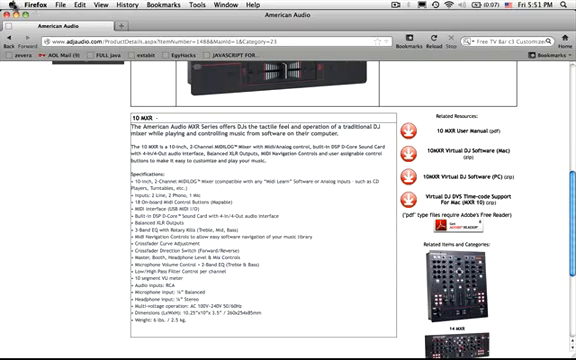
mouse_move(218, 170)
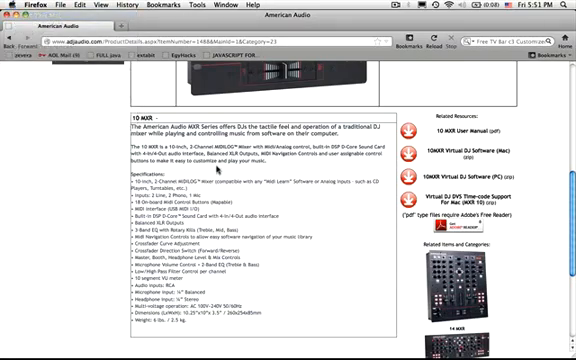
click(8, 6)
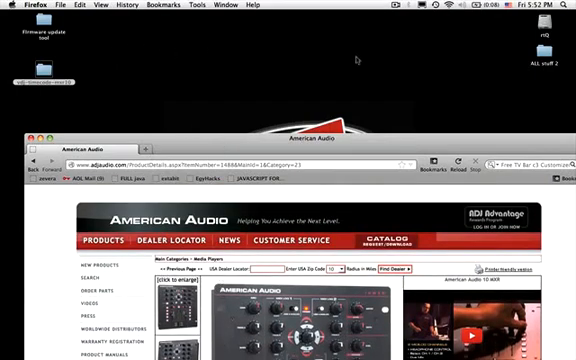
mouse_move(358, 56)
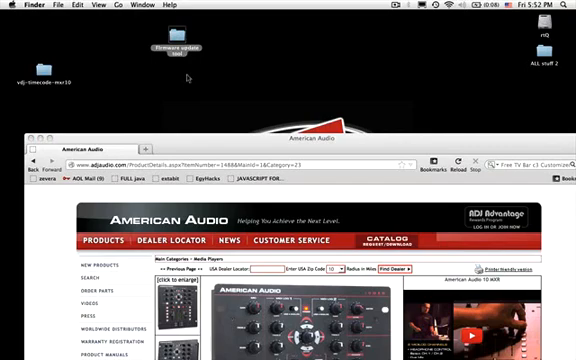
mouse_move(188, 76)
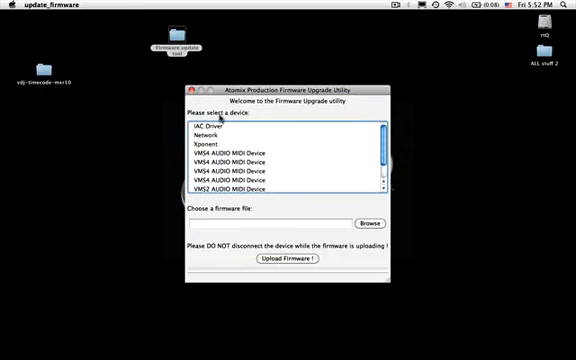
- Browse to the firmware rev10 folder and load its firmware file into the utility
scroll(down, 3)
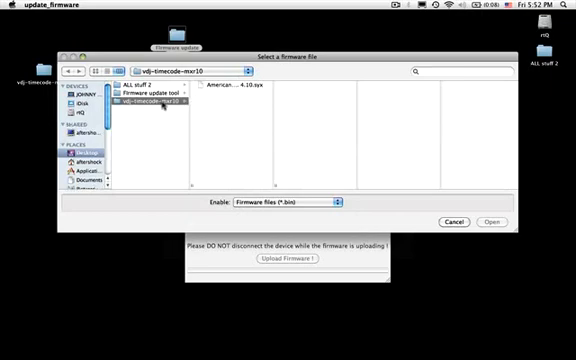
click(230, 96)
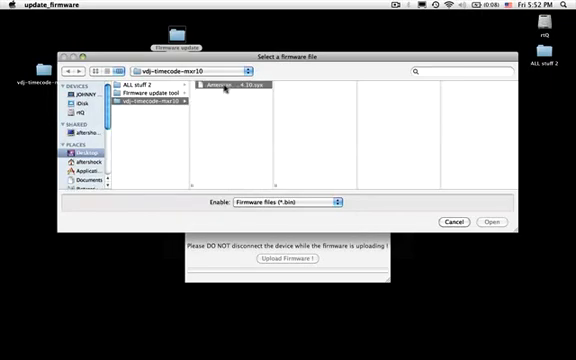
click(204, 86)
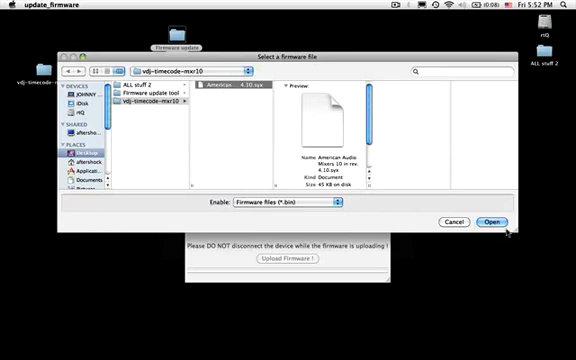
click(496, 220)
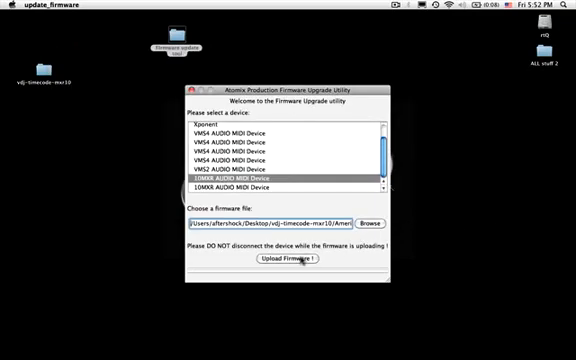
- Upload the firmware to the mixer and acknowledge the completion message
click(290, 258)
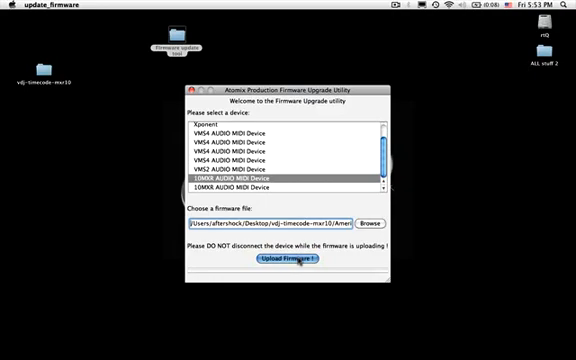
click(290, 260)
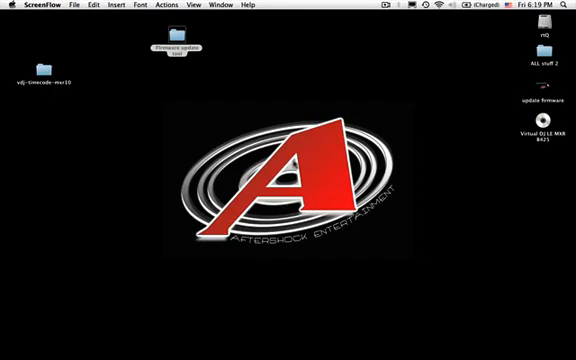
mouse_move(416, 154)
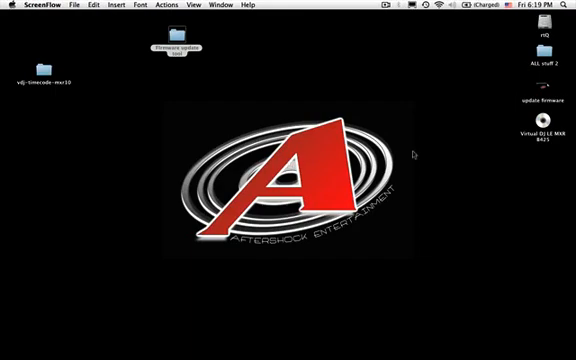